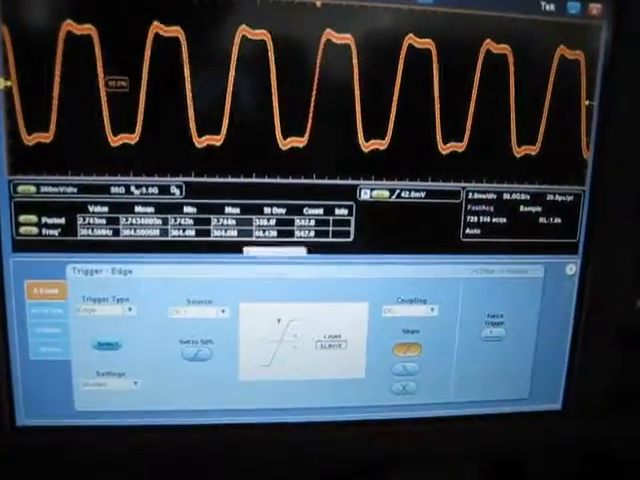
Show the trigger type options from the Edge trigger panel's Trigger Type dropdown.
{"action": "left_click", "coordinate": [100, 307]}
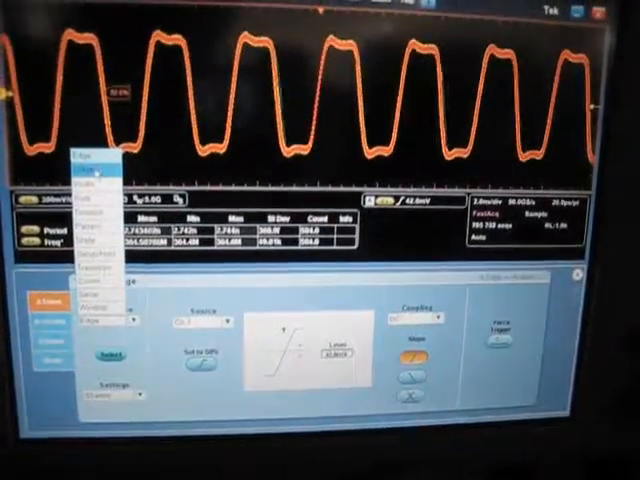